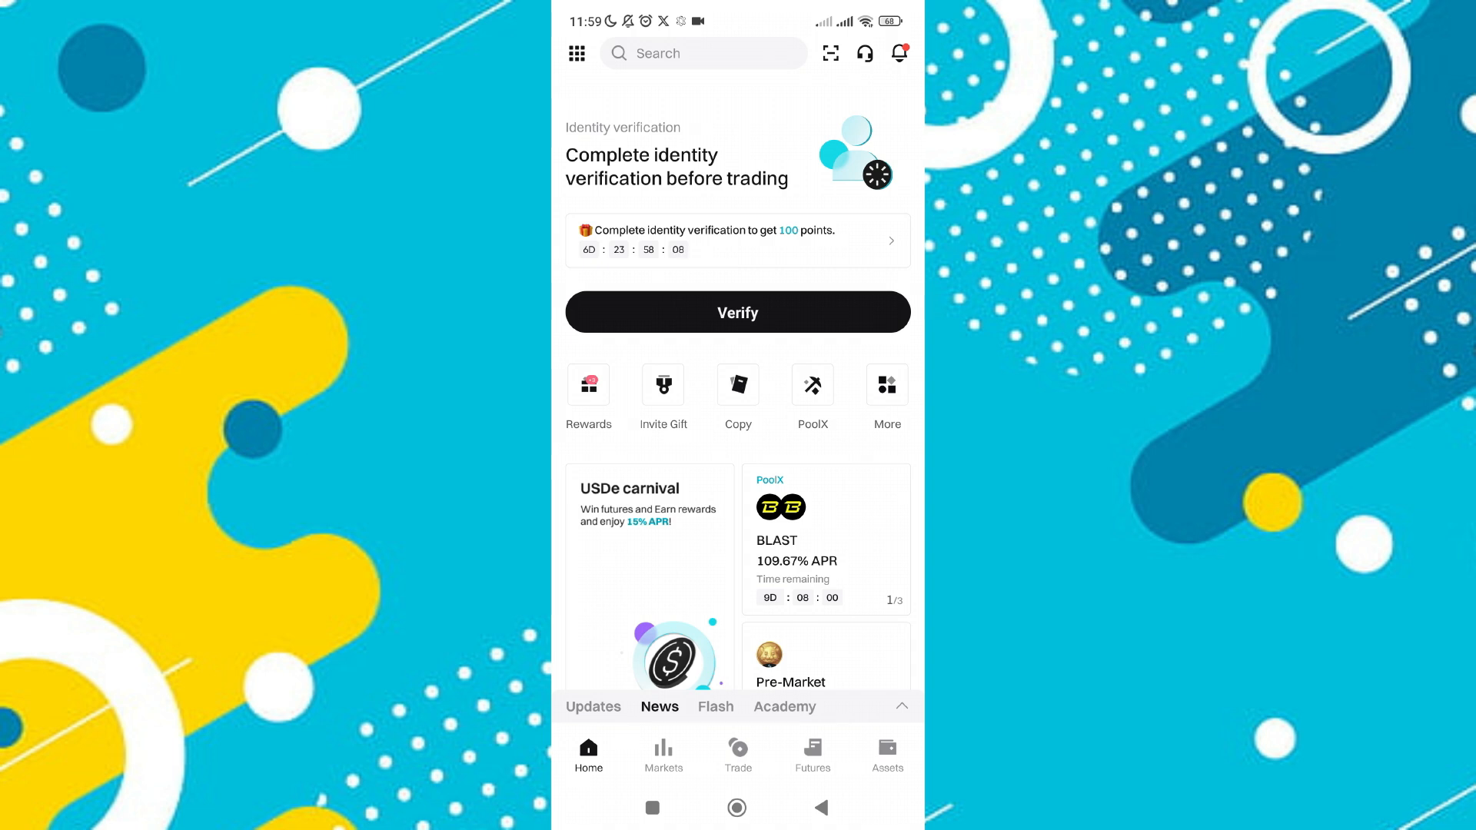
- Show the Assets overview with its zero BTC balance, dismissing the add-funds options
{"action": "left_click", "coordinate": [886, 753]}
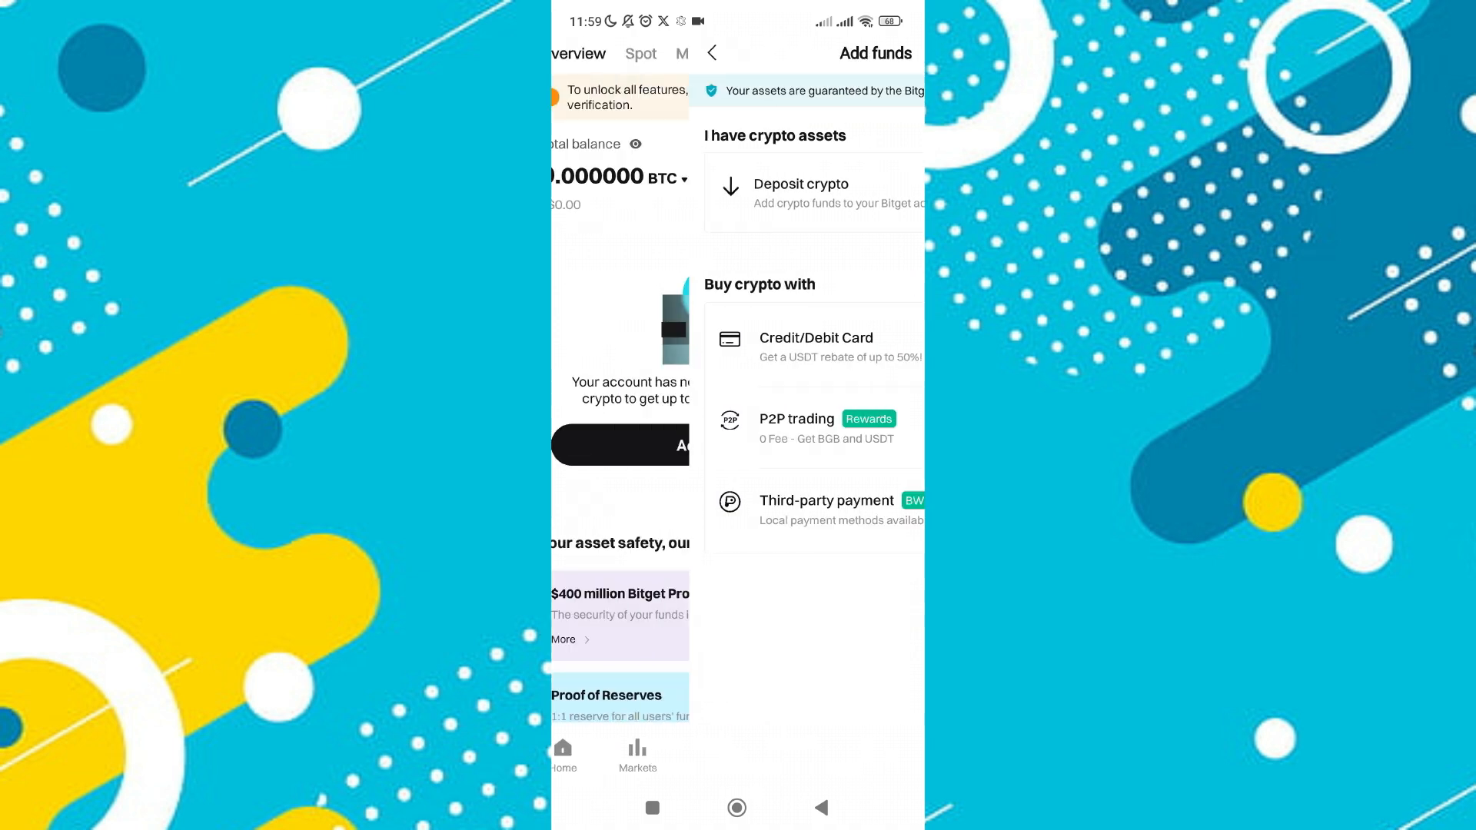
{"action": "left_click", "coordinate": [712, 53]}
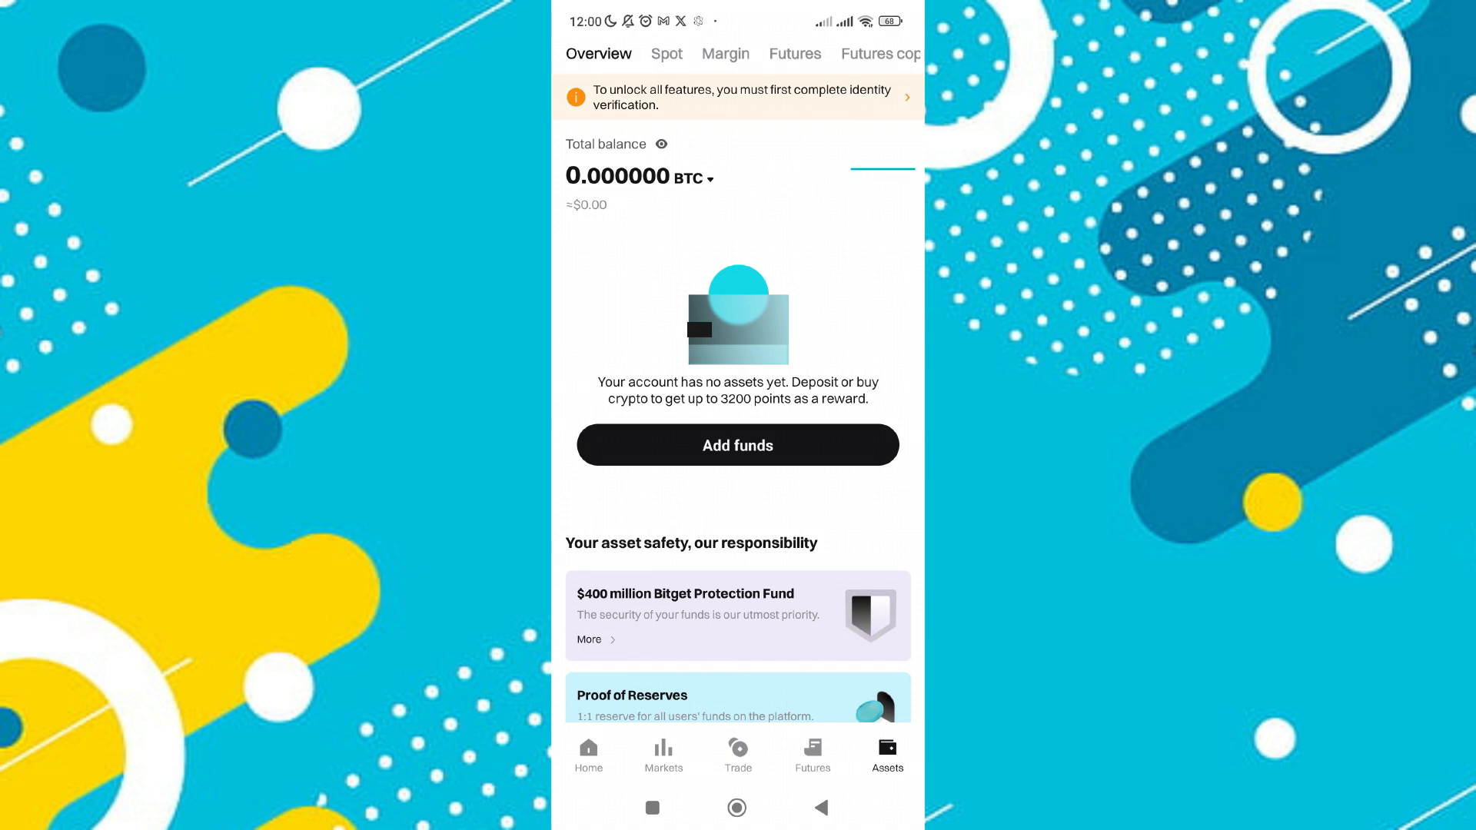
- From Spot assets, begin a withdrawal and search the coin list for 'solana'
{"action": "left_click", "coordinate": [666, 53]}
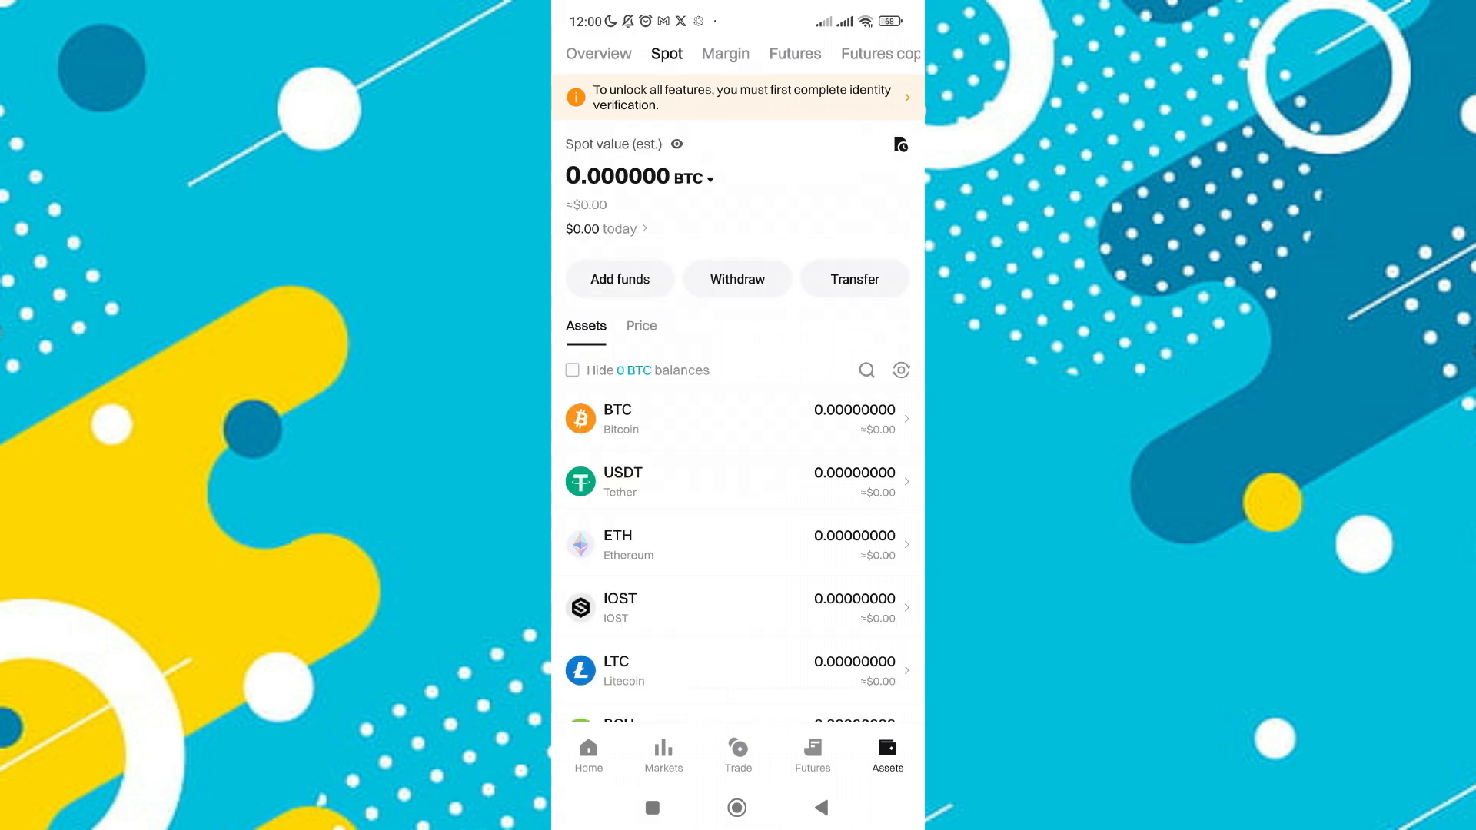
{"action": "left_click", "coordinate": [866, 371]}
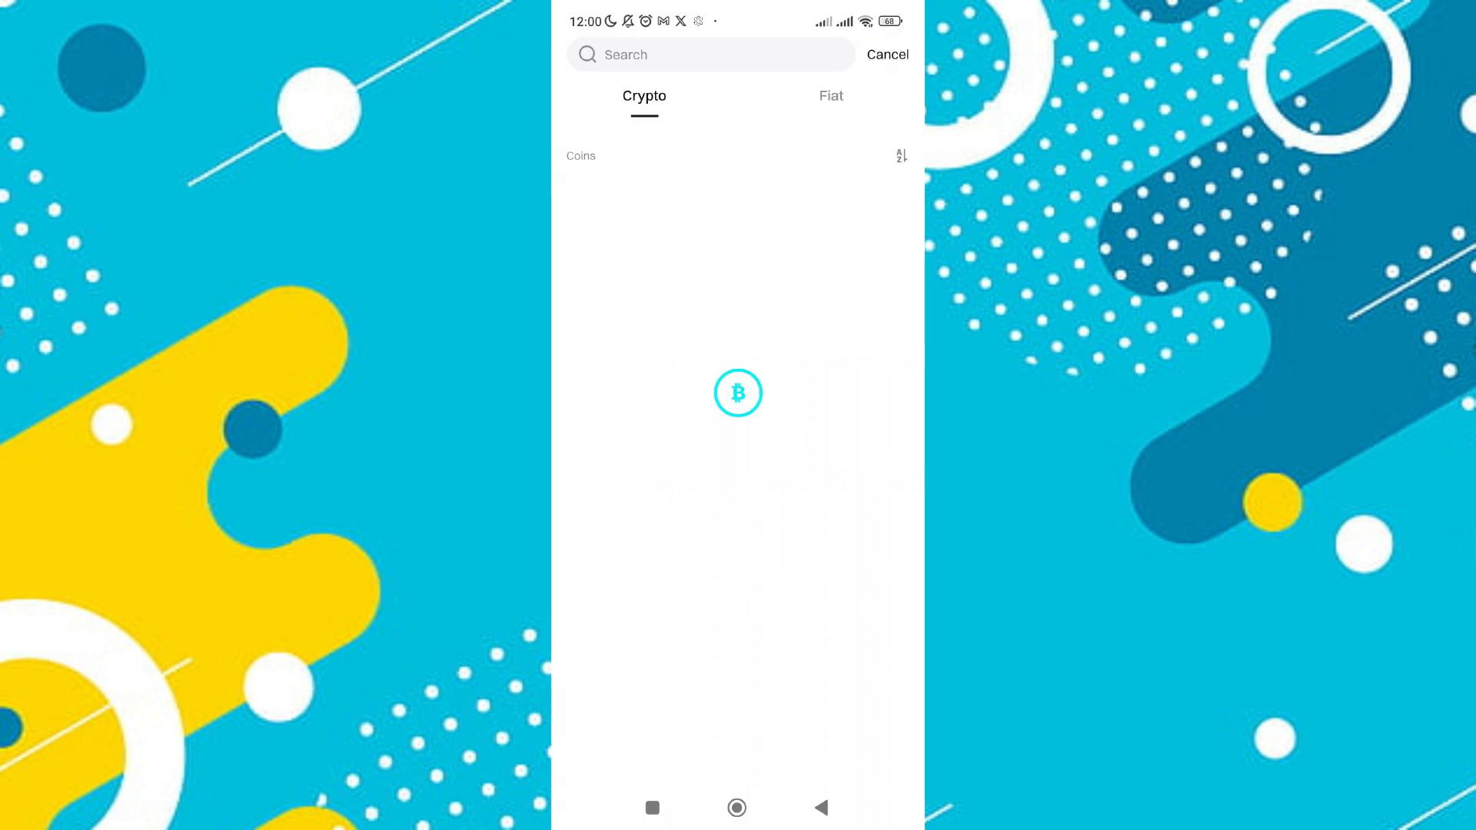
{"action": "type", "text": "solana"}
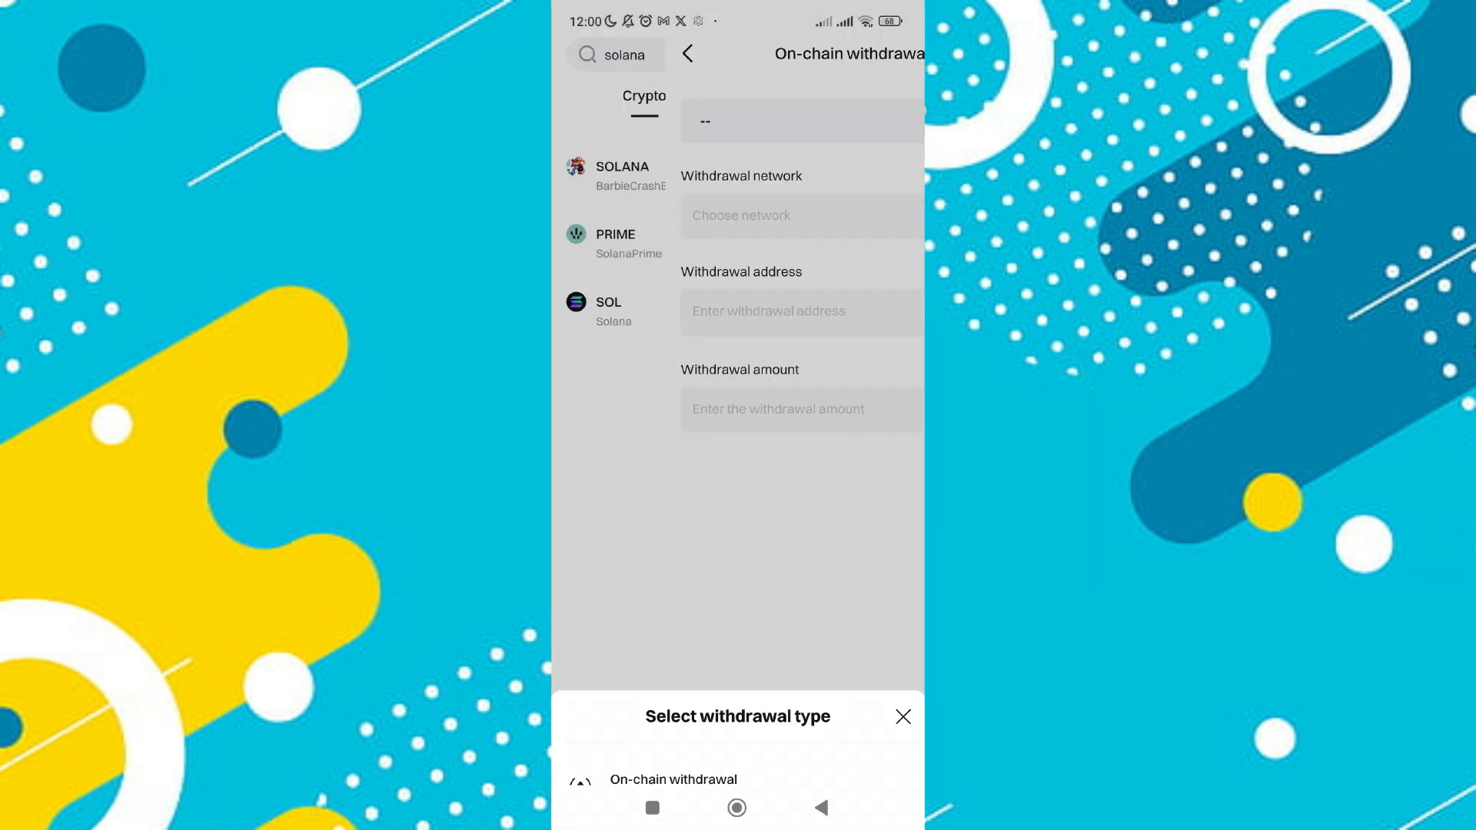
- Choose on-chain withdrawal for SOL on the Solana network and fetch Phantom's receiving address
{"action": "left_click", "coordinate": [674, 780]}
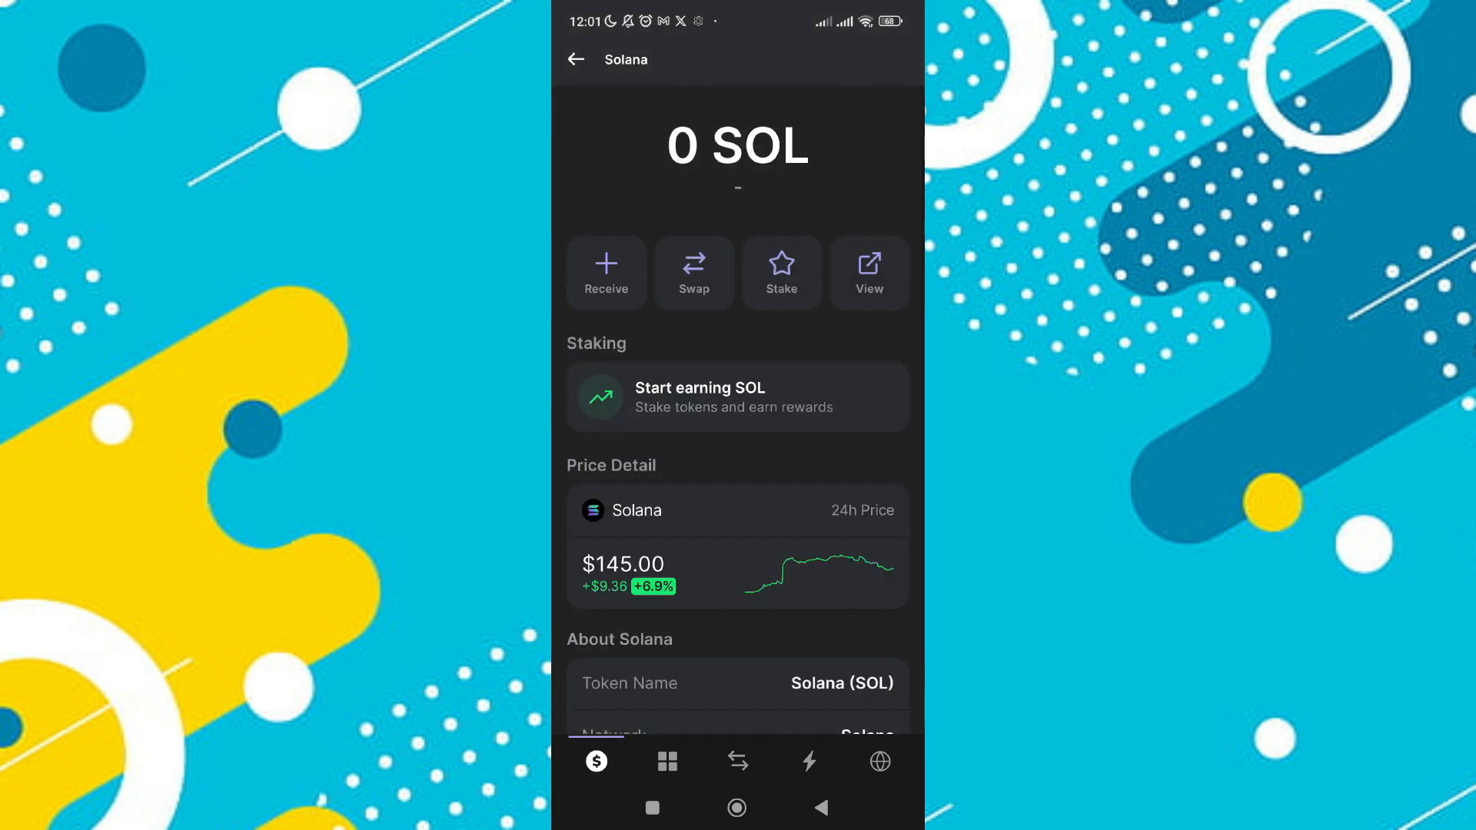
{"action": "left_click", "coordinate": [606, 274]}
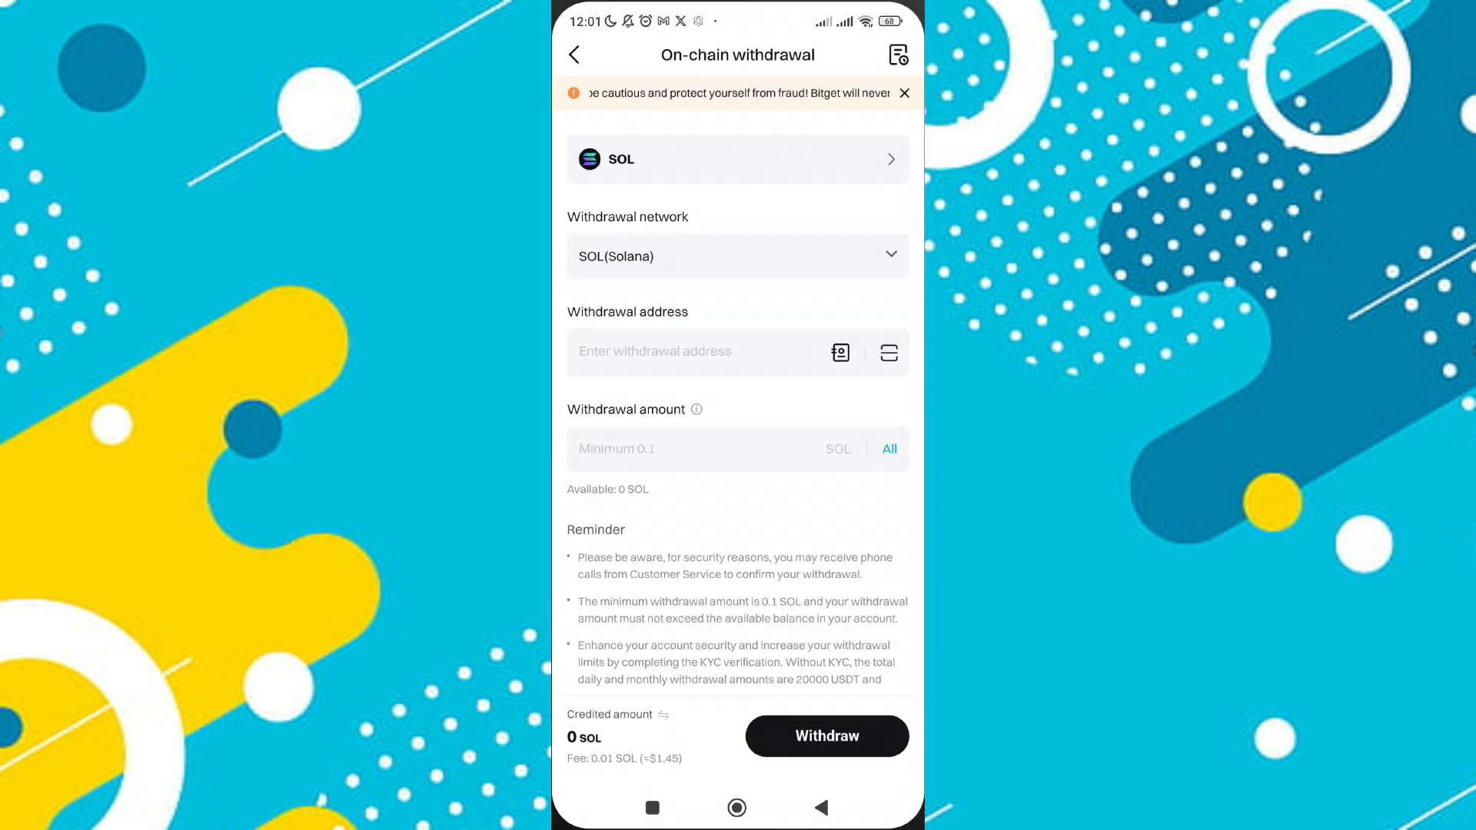
- Paste the copied Phantom Solana address into the withdrawal address field
{"action": "left_click", "coordinate": [697, 350]}
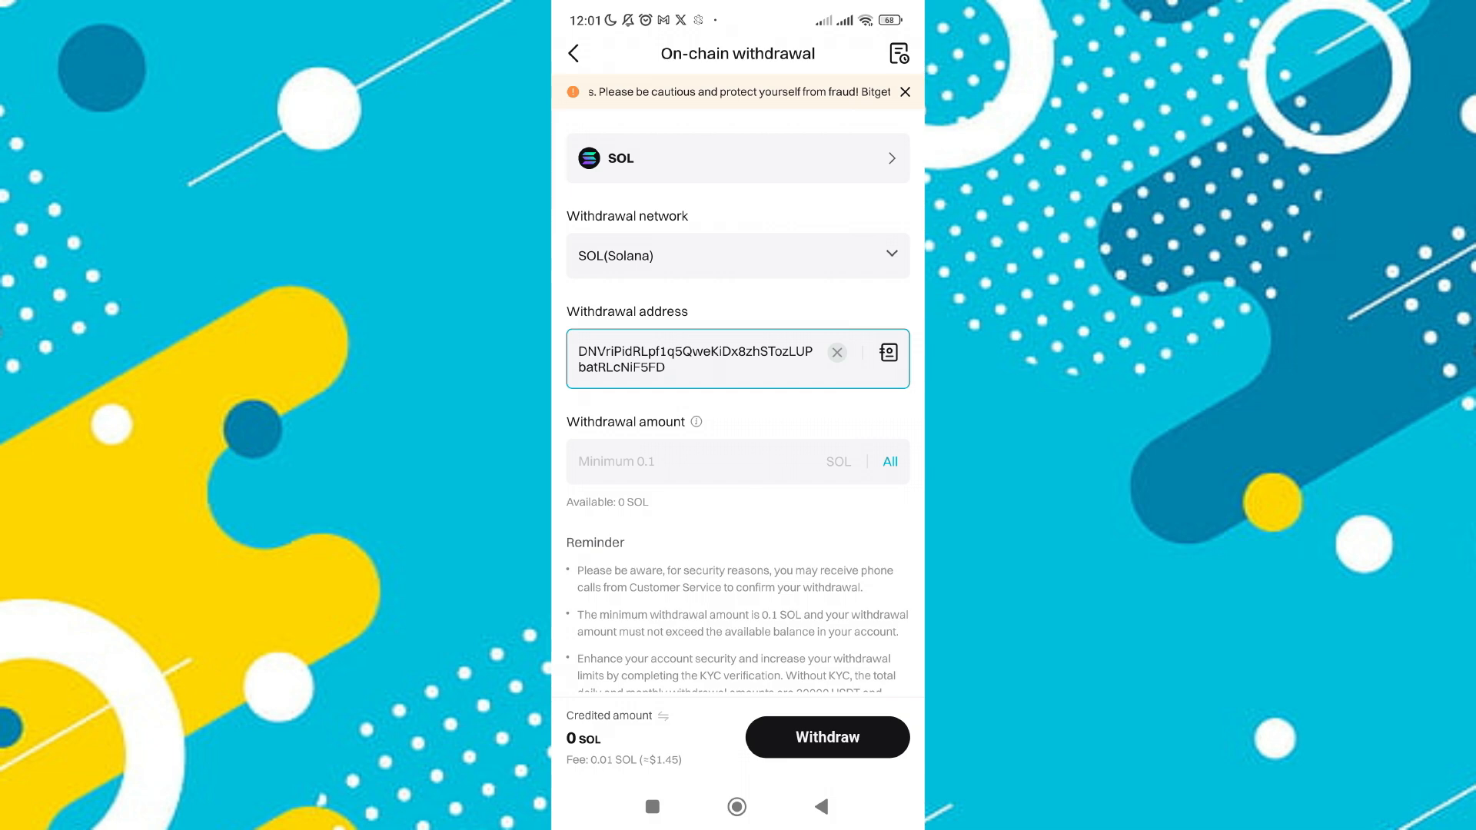
{"action": "left_click", "coordinate": [827, 737]}
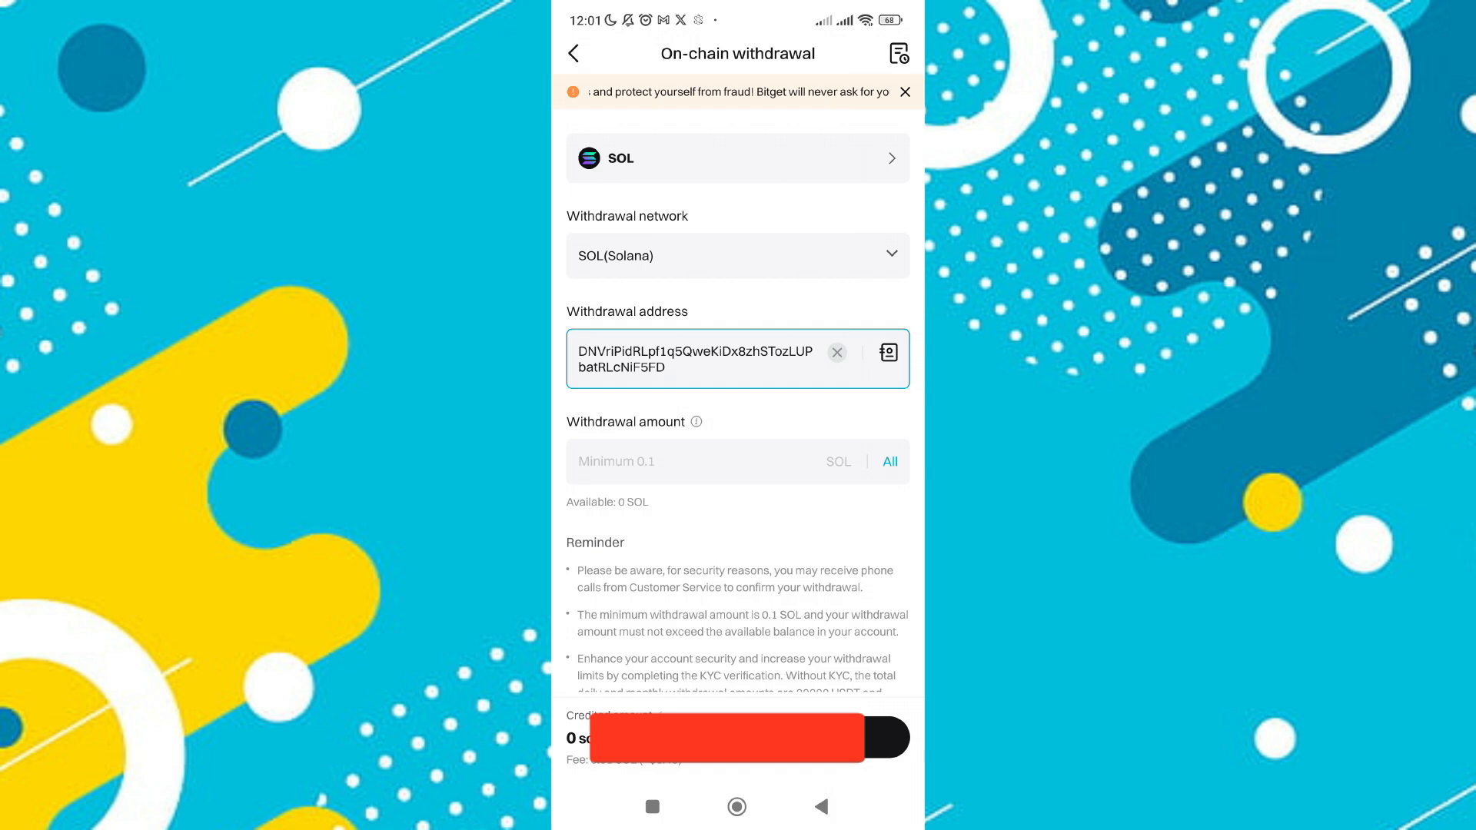